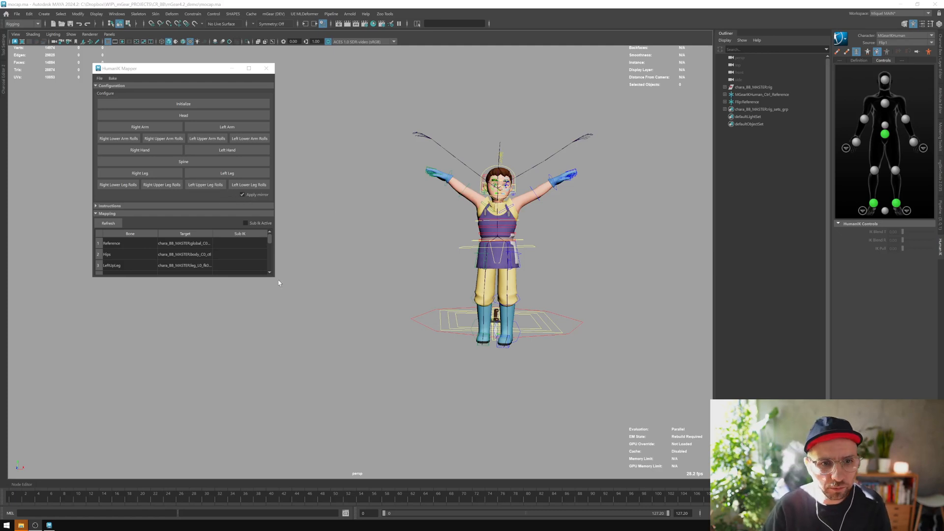
{"action": "mouse_move", "coordinate": [373, 108]}
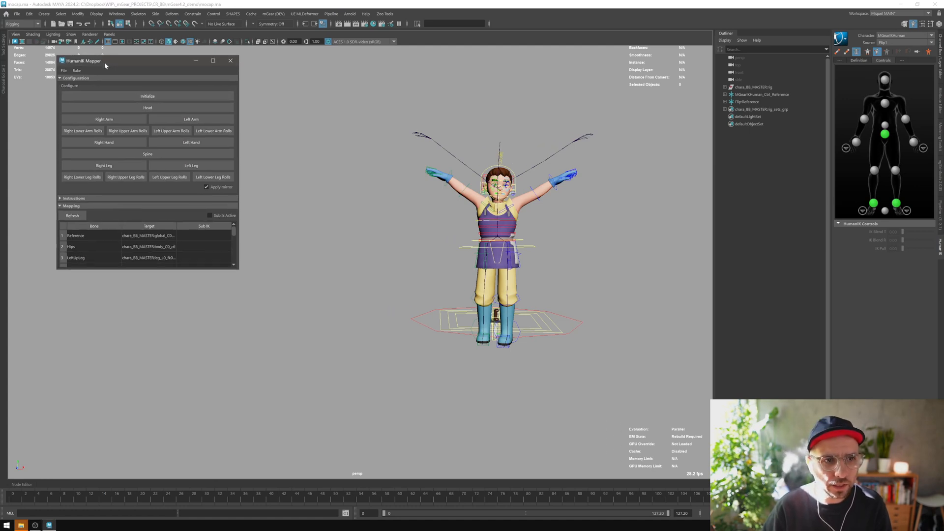
Step: Enlarge the HumanIK Mapper window to reveal the hips, legs, spine and arms mapping rows
{"action": "left_click_drag", "start_coordinate": [105, 60], "coordinate": [101, 60]}
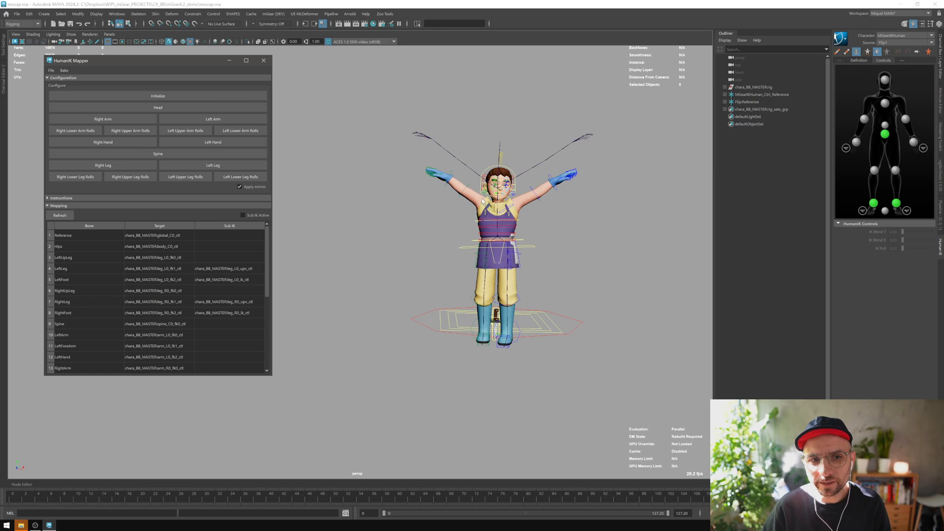
{"action": "mouse_move", "coordinate": [635, 257]}
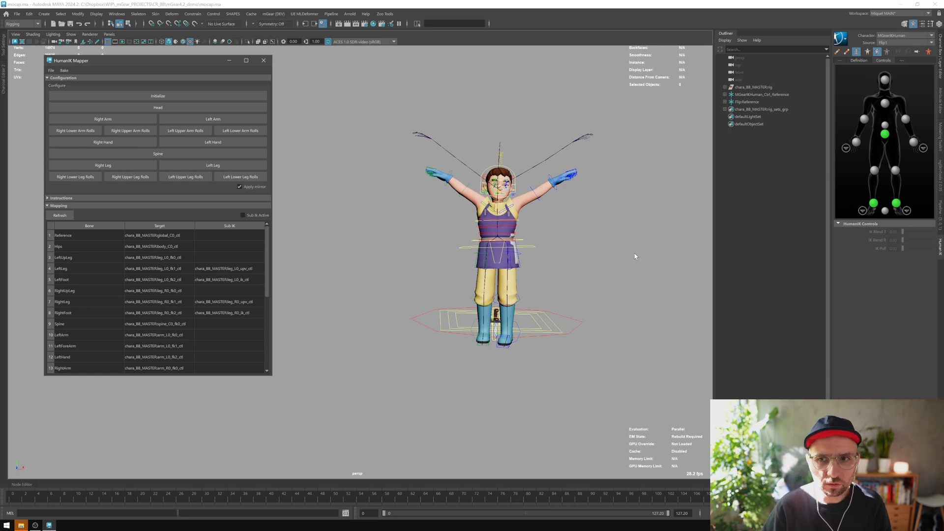
{"action": "mouse_move", "coordinate": [460, 214]}
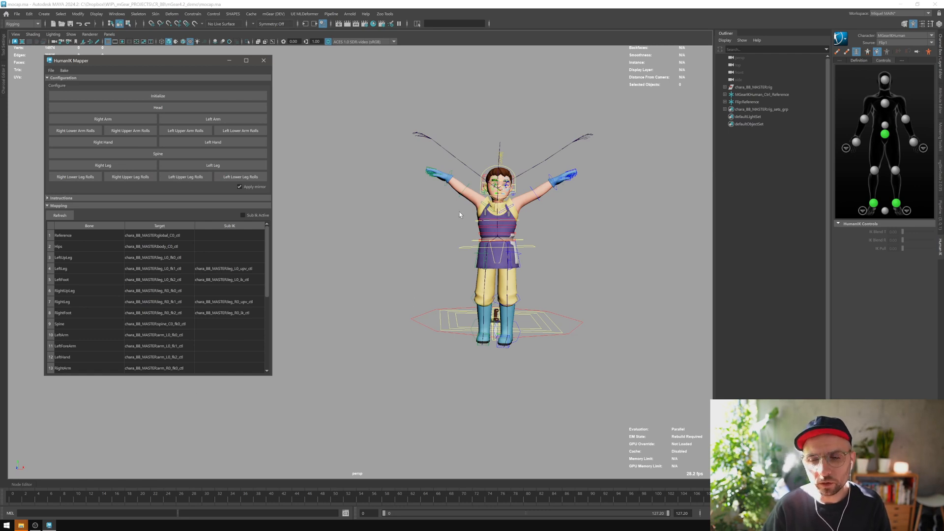
Step: Set the HumanIK Source to Stance so the mGear rig takes its T-pose
{"action": "left_click", "coordinate": [906, 43]}
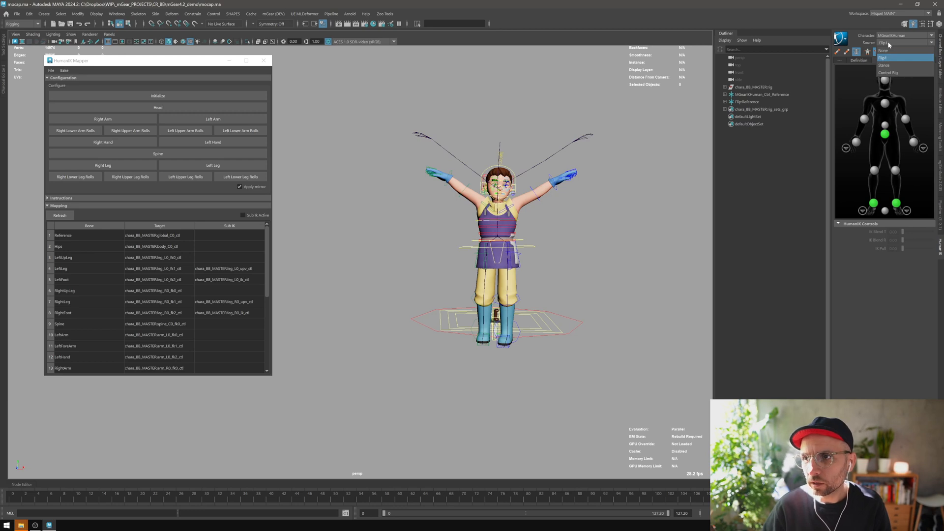
{"action": "left_click", "coordinate": [885, 58]}
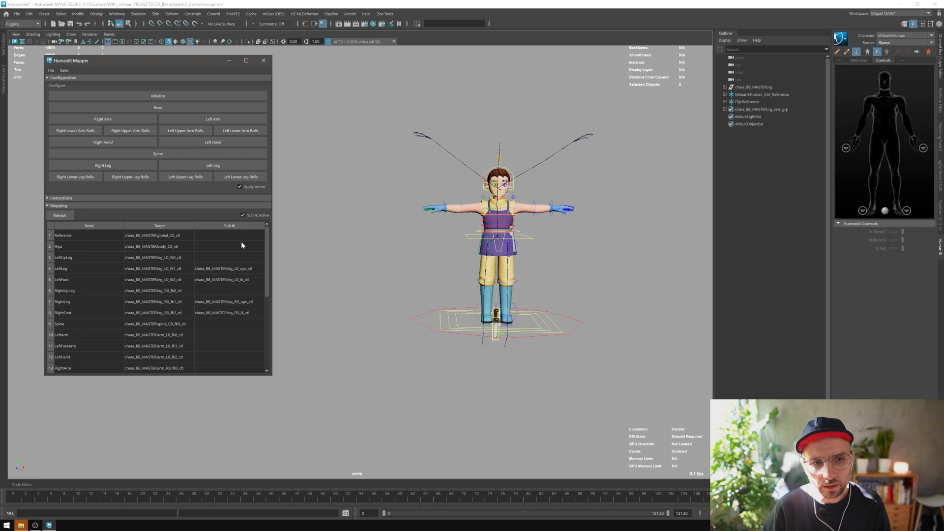
{"action": "left_click", "coordinate": [906, 43]}
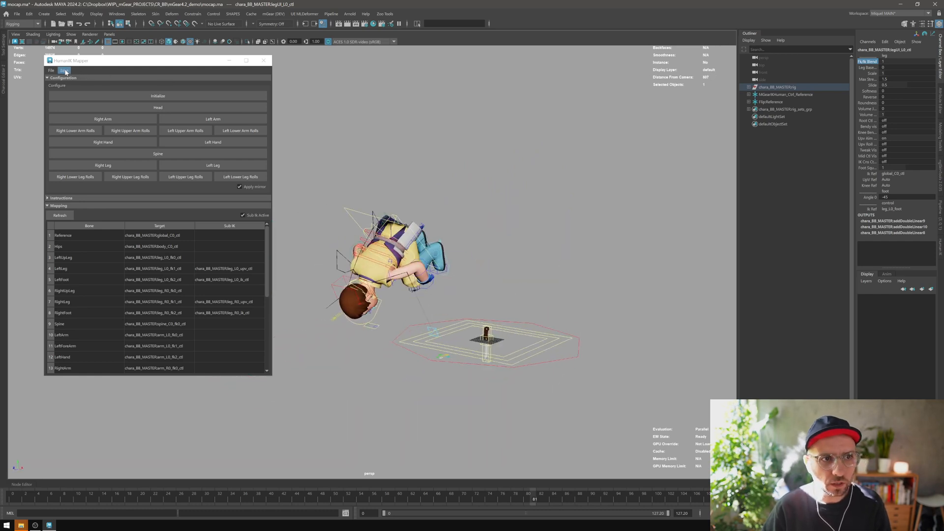
Step: Bake the HumanIK motion onto the mGear controls over the Time Slider range
{"action": "left_click", "coordinate": [64, 69]}
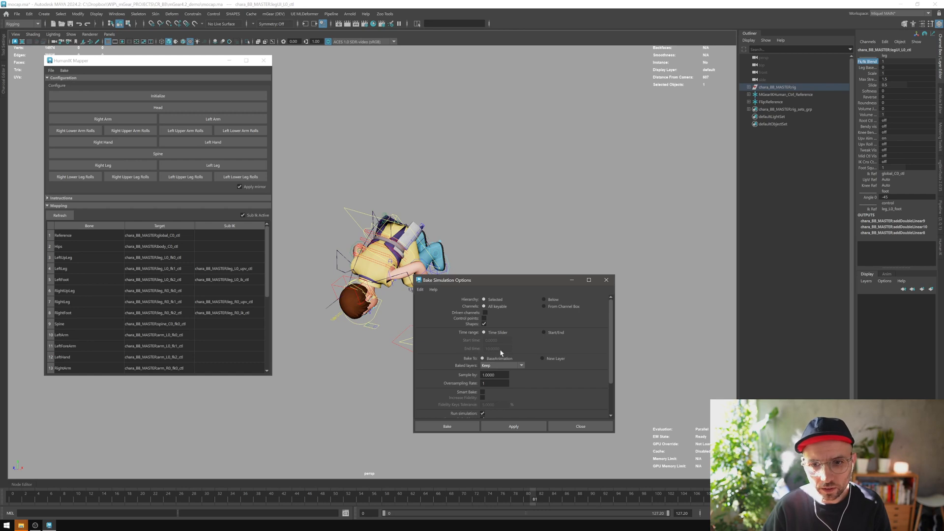
{"action": "left_click", "coordinate": [447, 427]}
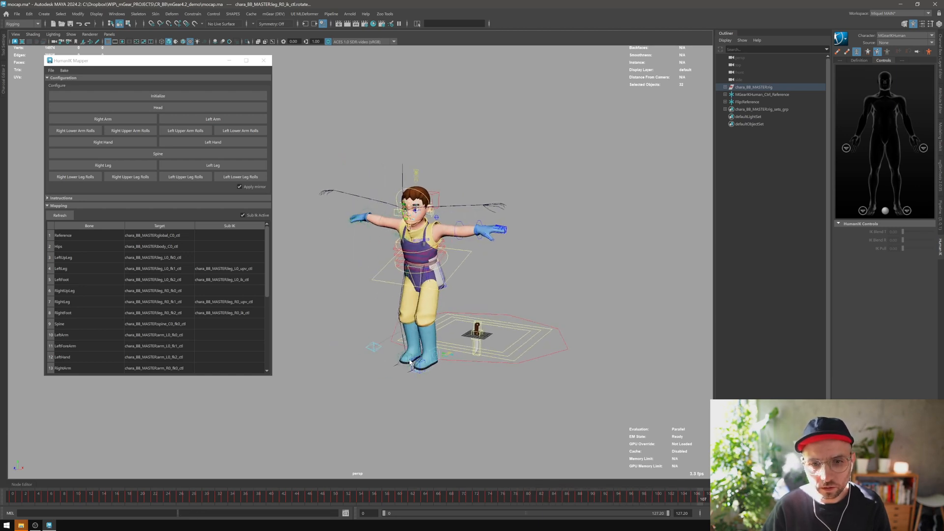
Step: Select the left leg control's host to show its FK/IK blend attributes
{"action": "right_click", "coordinate": [475, 328]}
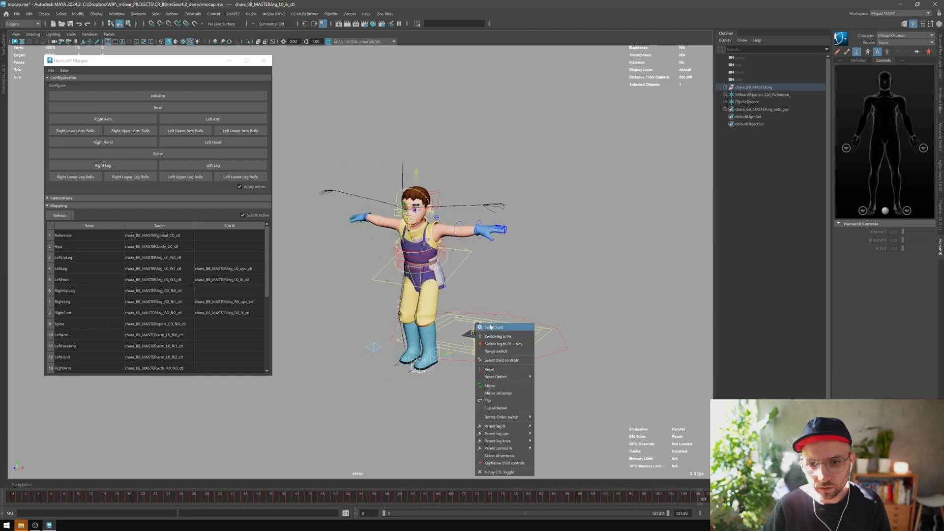
{"action": "left_click", "coordinate": [497, 335]}
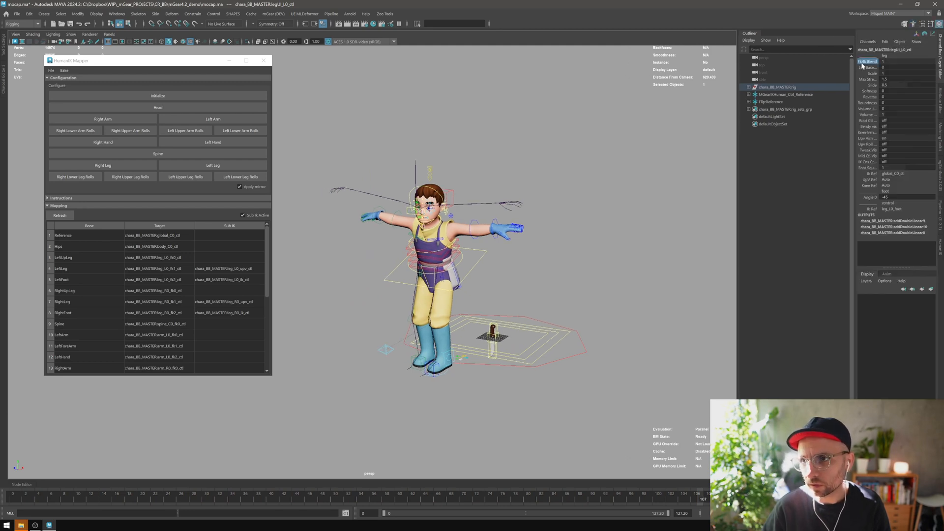